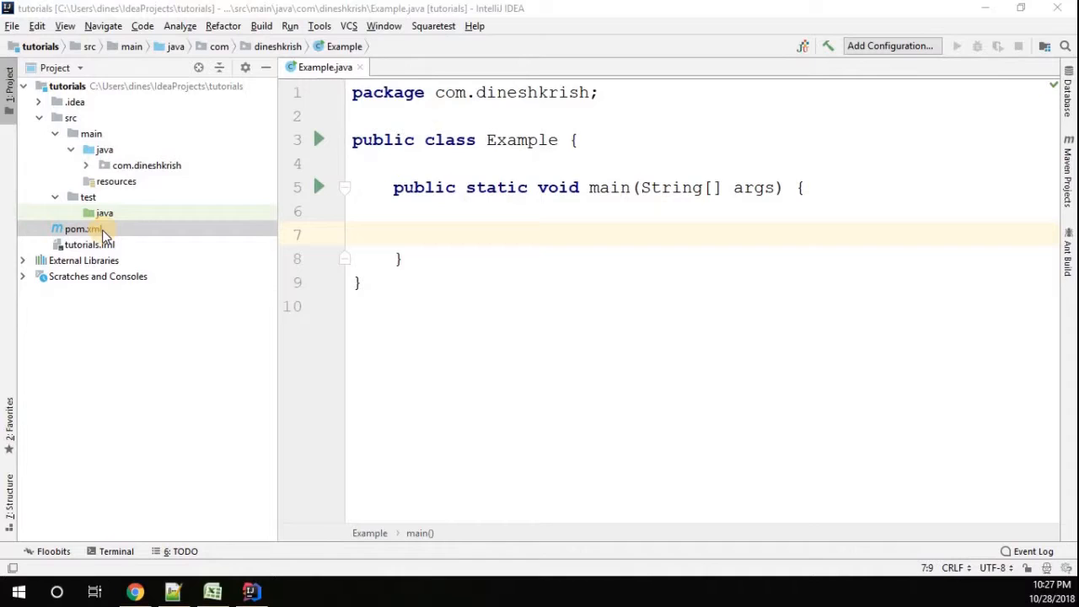
# Review pom.xml's org.json dependency: groupId org.json, artifactId json, version 20180813
pyautogui.doubleClick(76, 229)
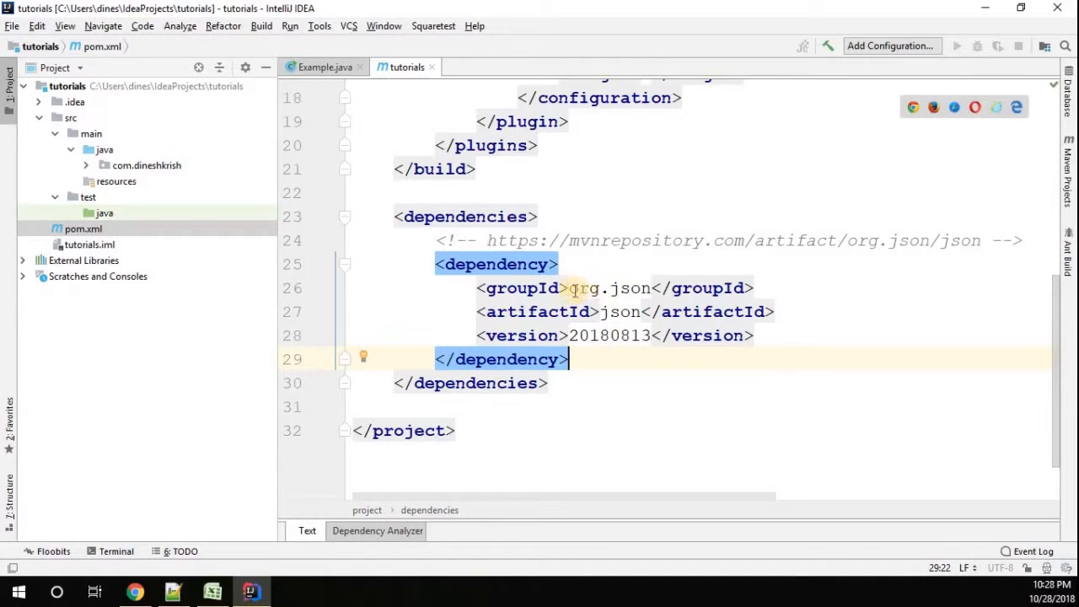
pyautogui.doubleClick(607, 286)
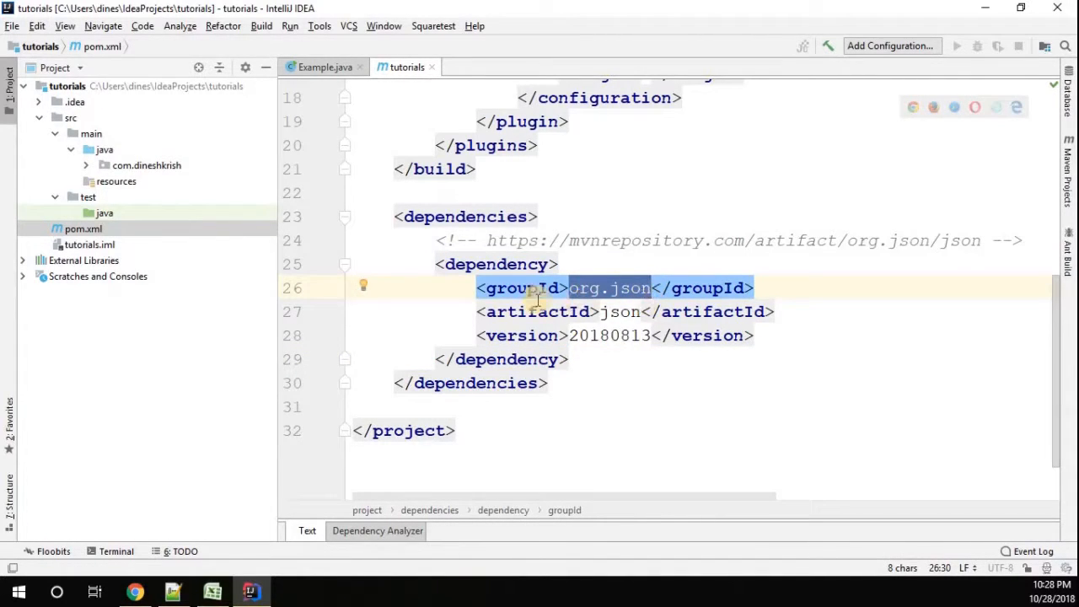
pyautogui.click(548, 312)
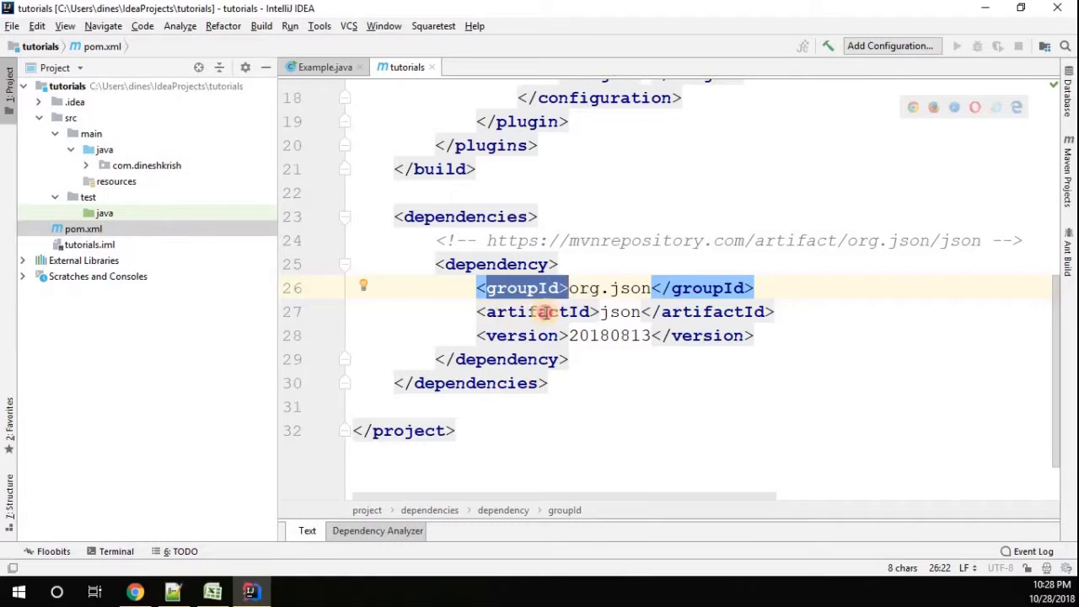
pyautogui.click(732, 334)
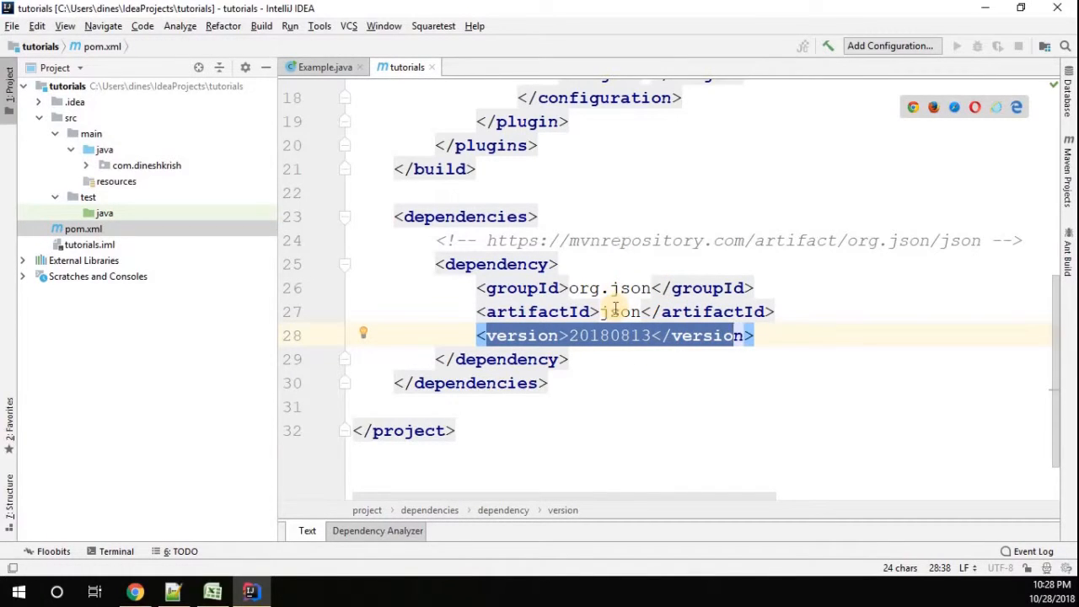
pyautogui.scroll(3)
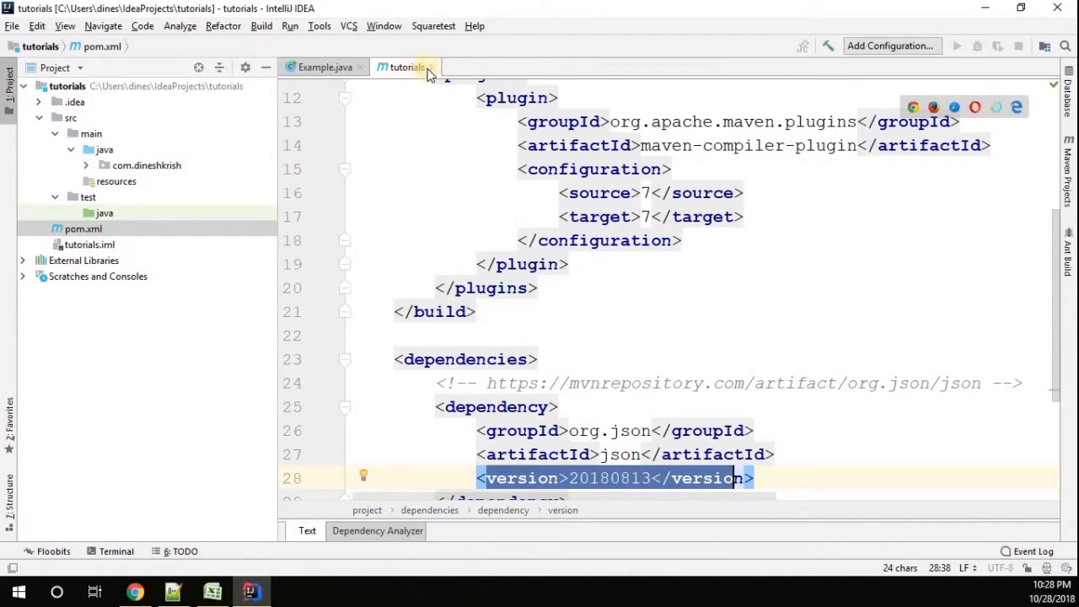
# Create a new file named employee.xml at the project root via New > File
pyautogui.click(326, 68)
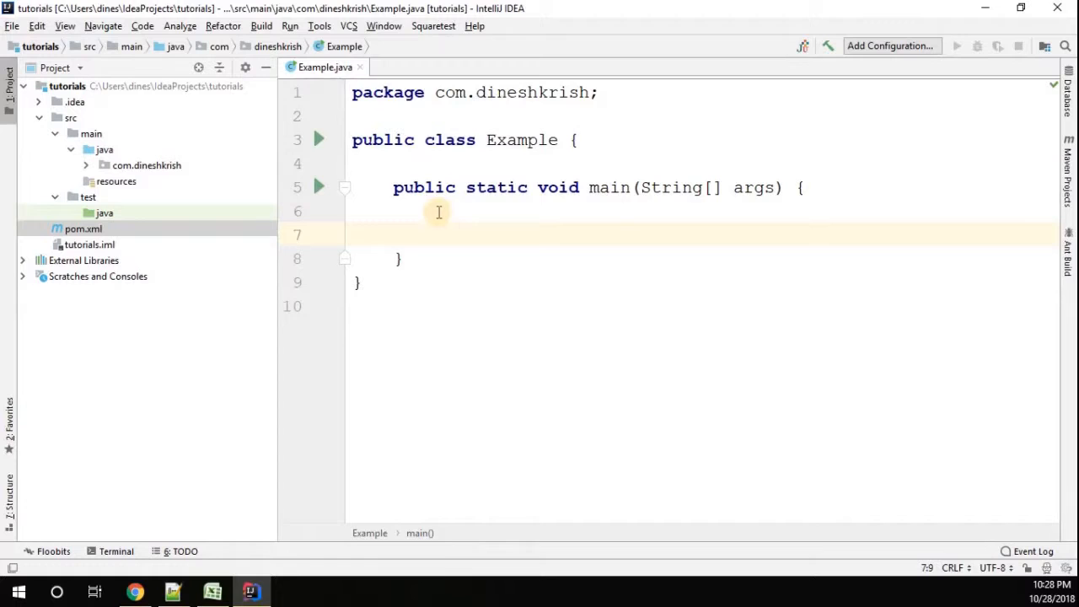
pyautogui.moveTo(415, 252)
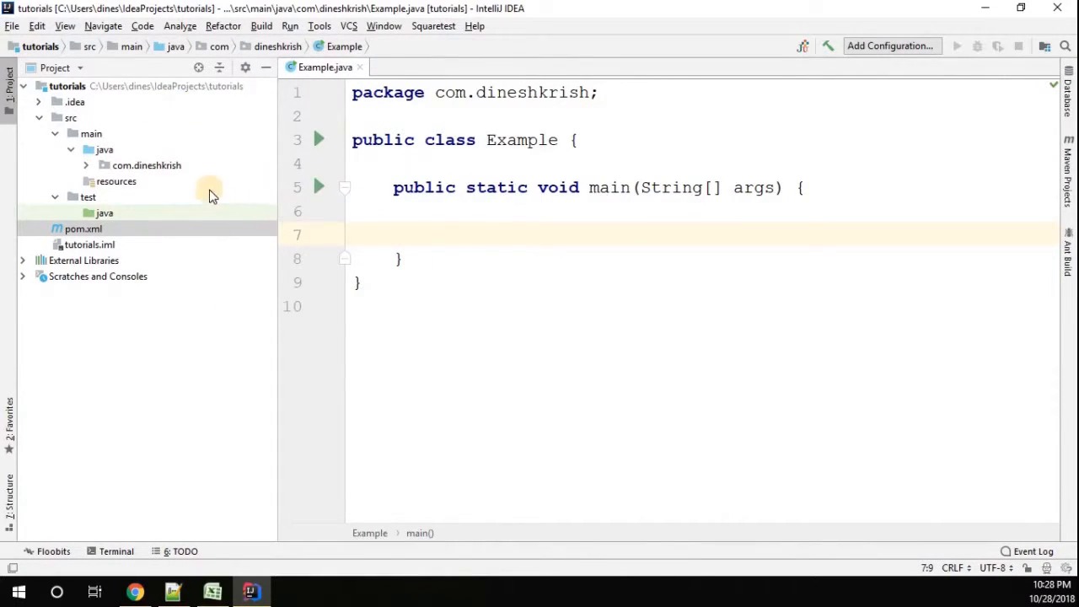
pyautogui.rightClick(82, 230)
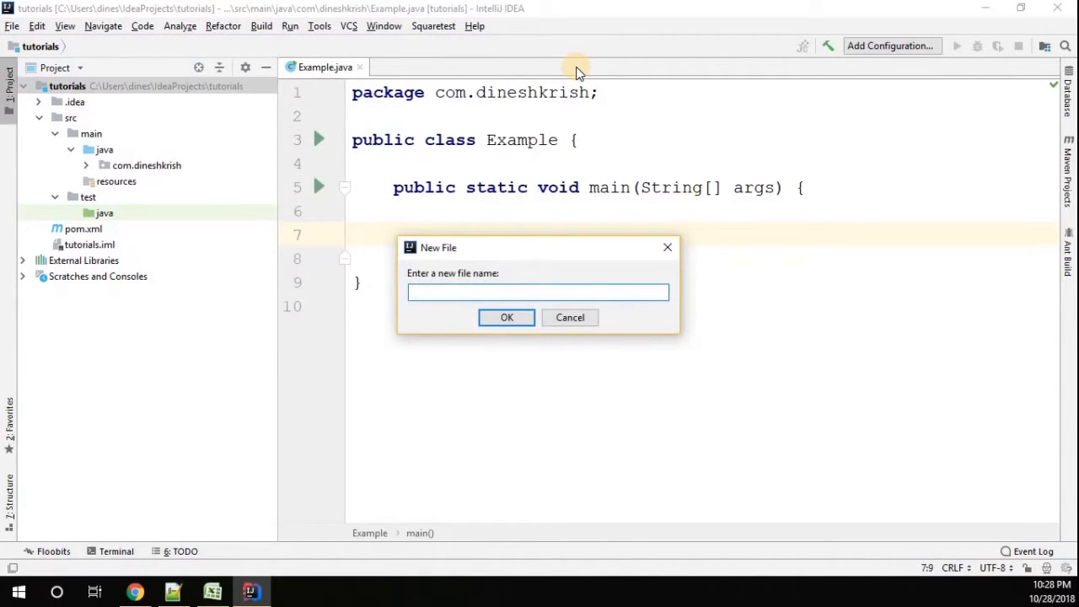
pyautogui.write('employee')
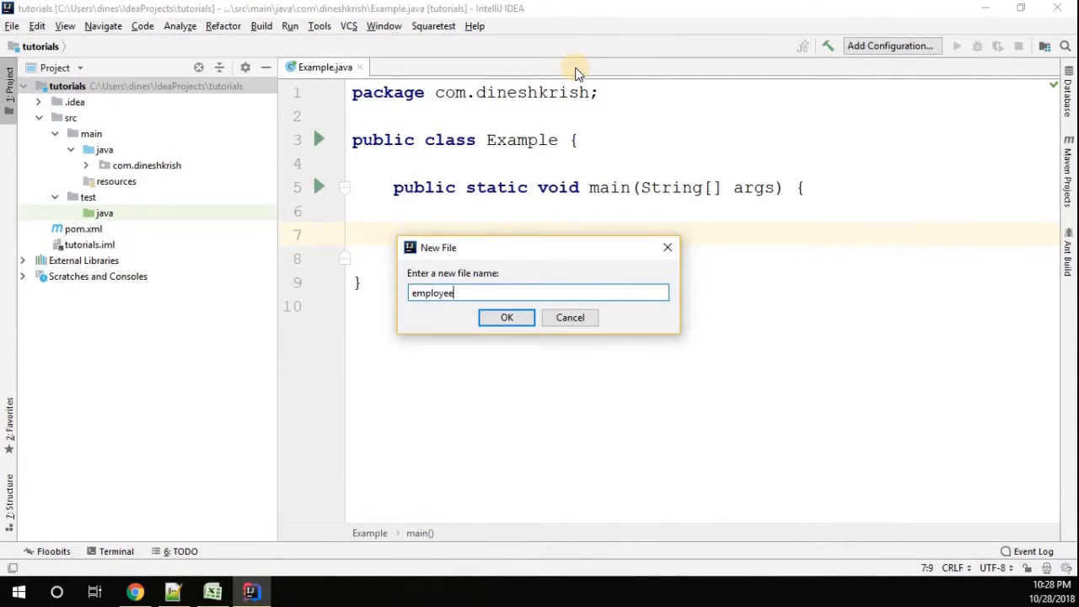
pyautogui.click(506, 317)
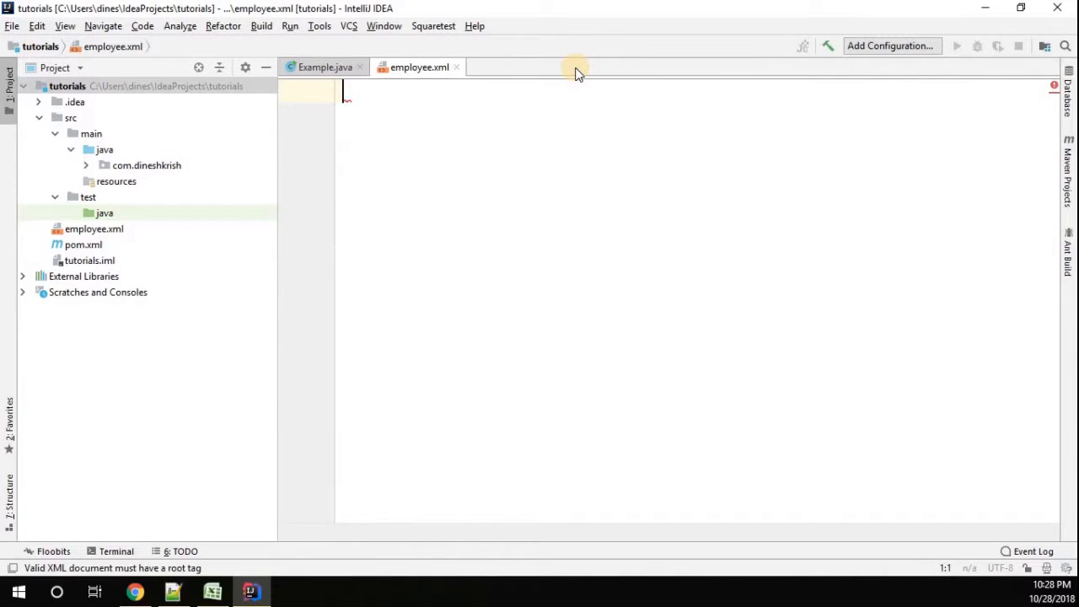
# Write an <employee> root element containing <id>101</id>, <name>Dinesh</name> and <age>30</age>
pyautogui.write('<emplo>')
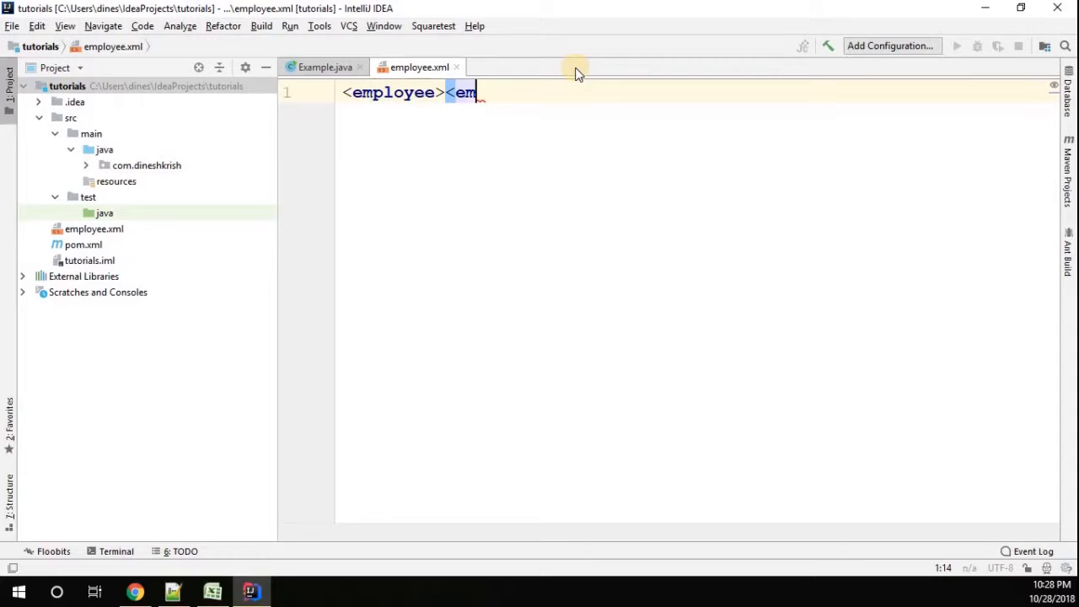
pyautogui.write('ployee')
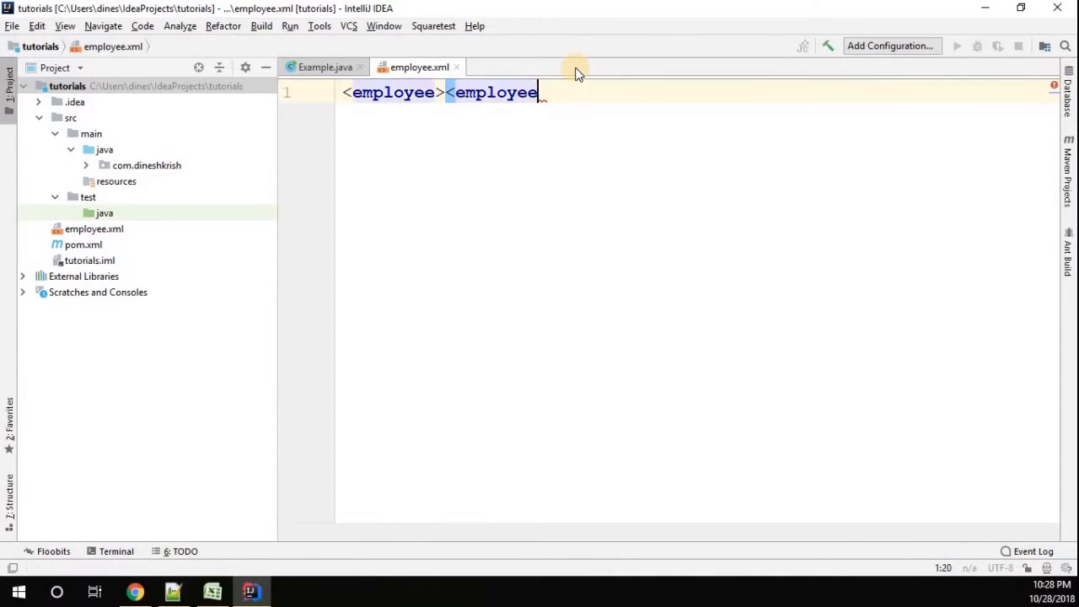
pyautogui.write('>')
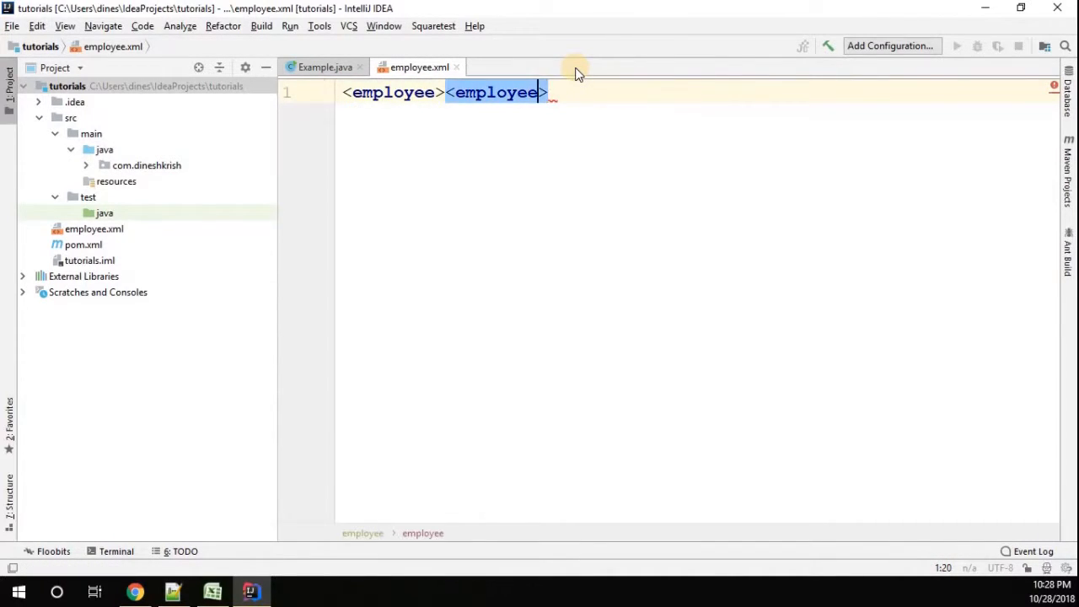
pyautogui.write('/')
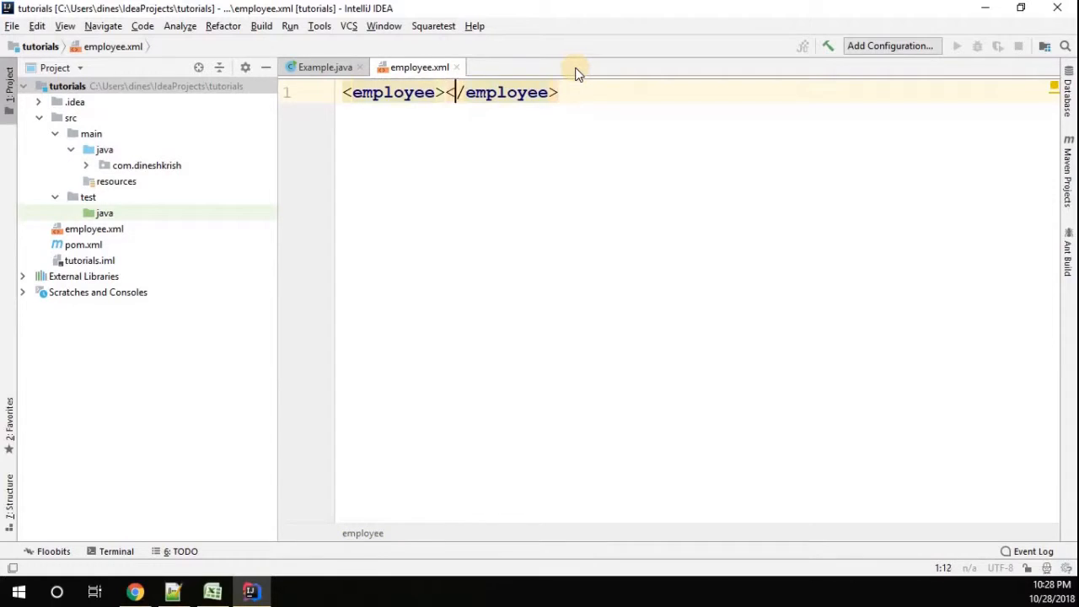
pyautogui.write('<id></id>')
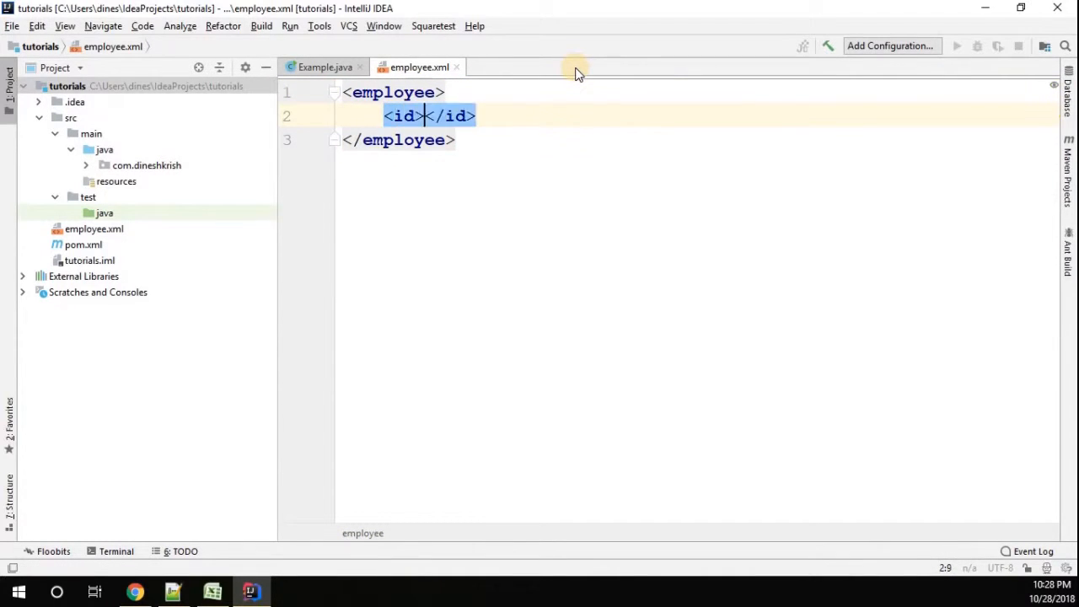
pyautogui.write('101')
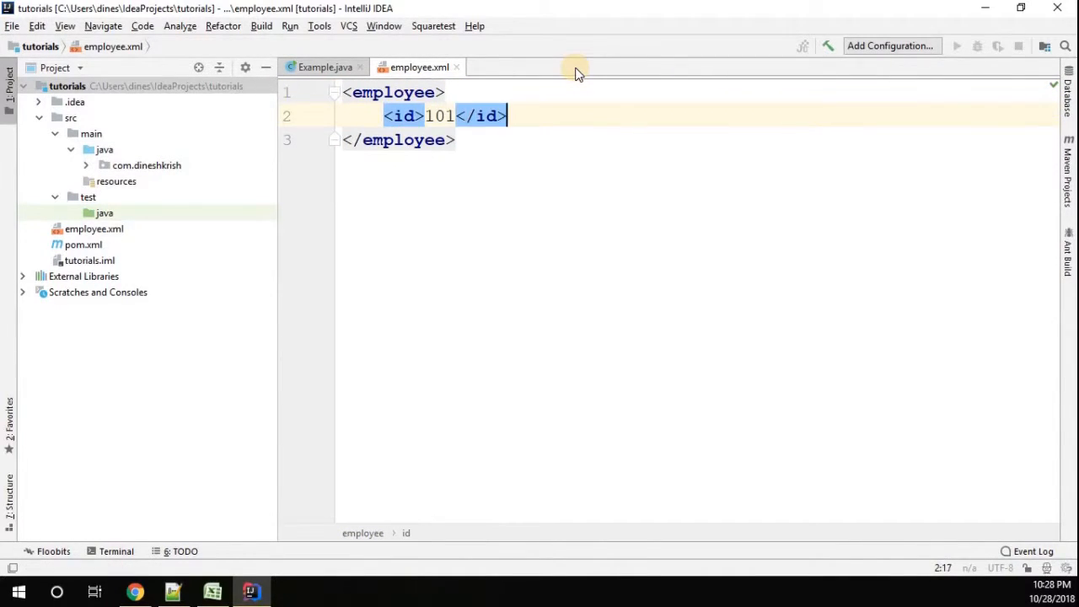
pyautogui.write('<name?')
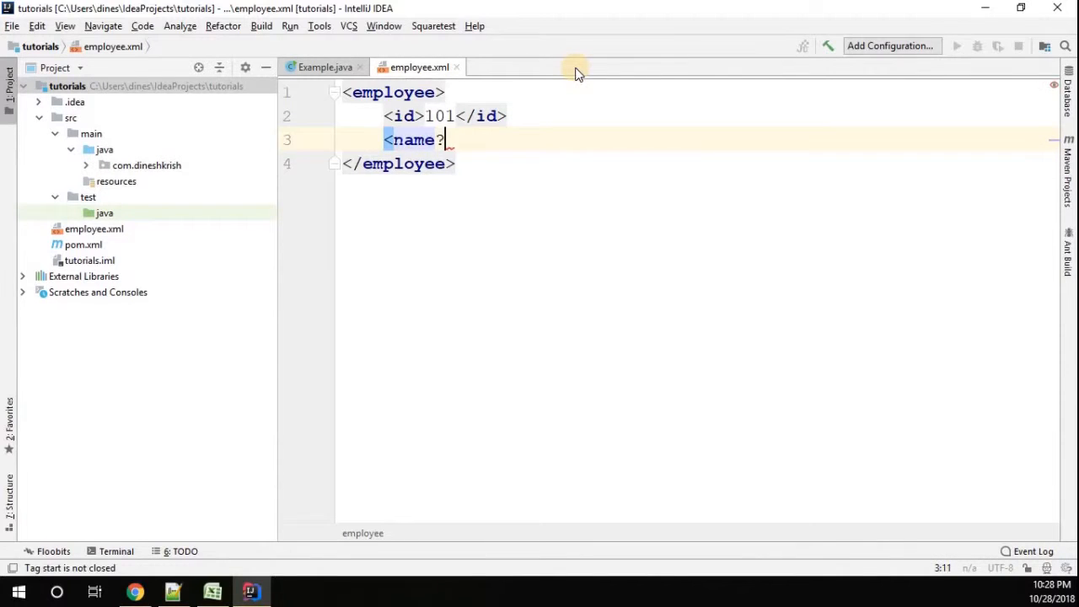
pyautogui.write('>Dinesh</name>')
pyautogui.write('<age>20</age>')
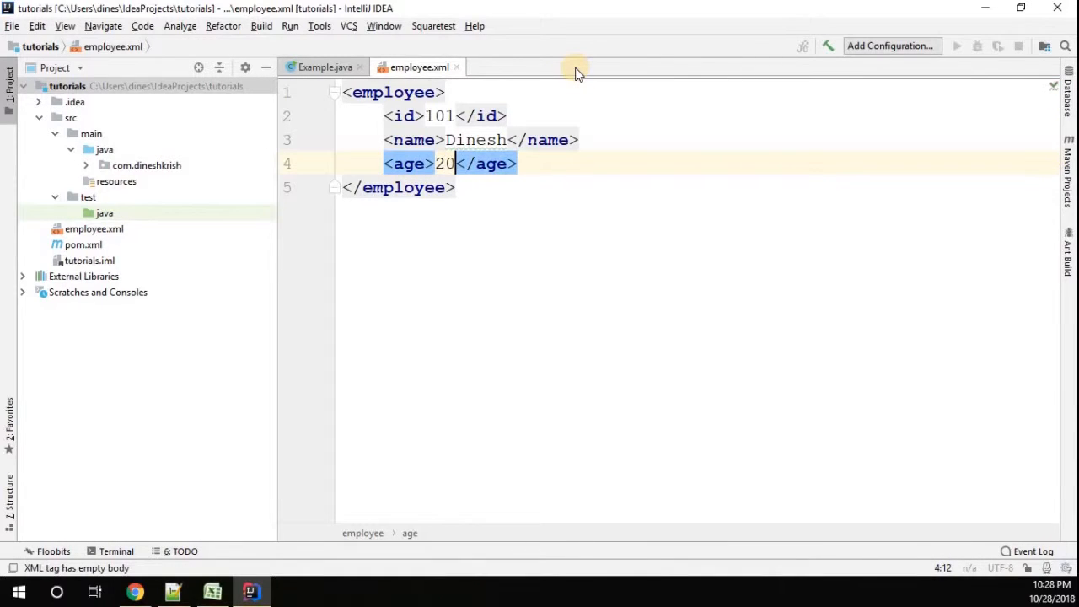
pyautogui.write('30')
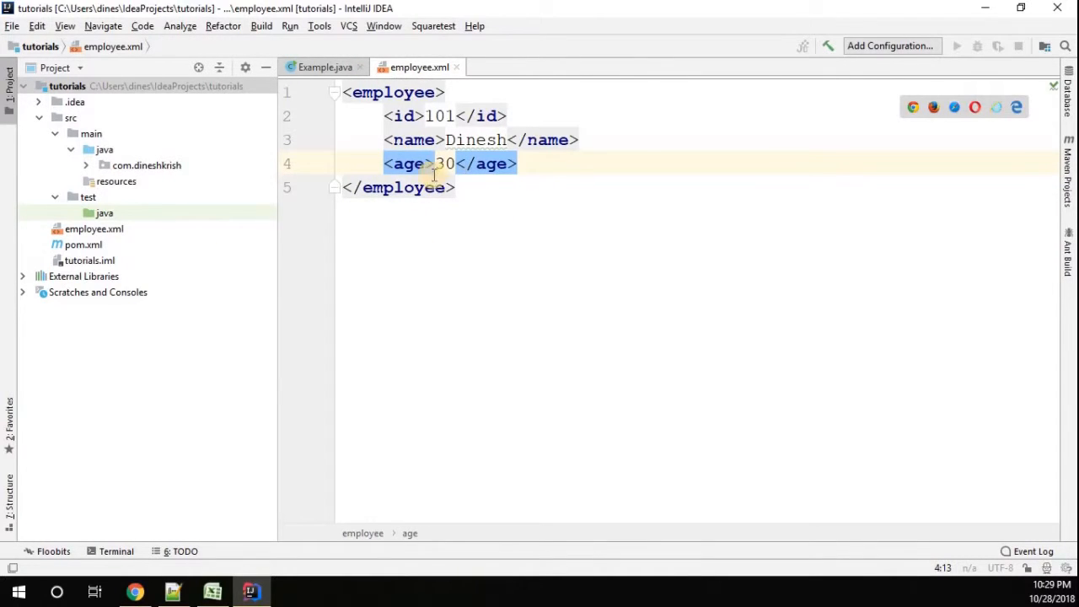
# In Example.java's main, declare File xmlFile = new File("employee.xml");
pyautogui.click(324, 67)
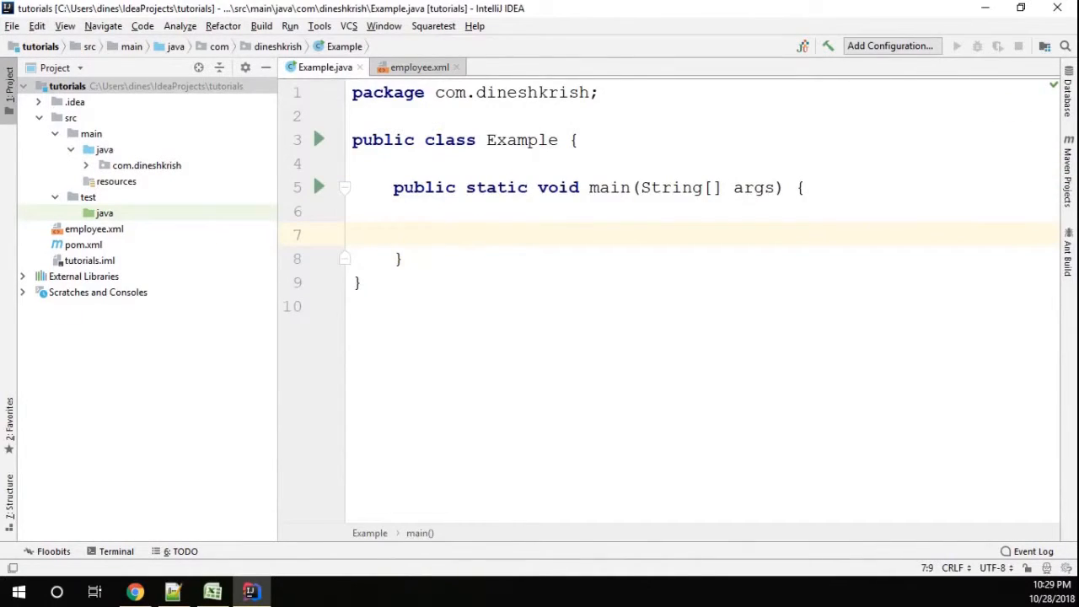
pyautogui.moveTo(327, 235)
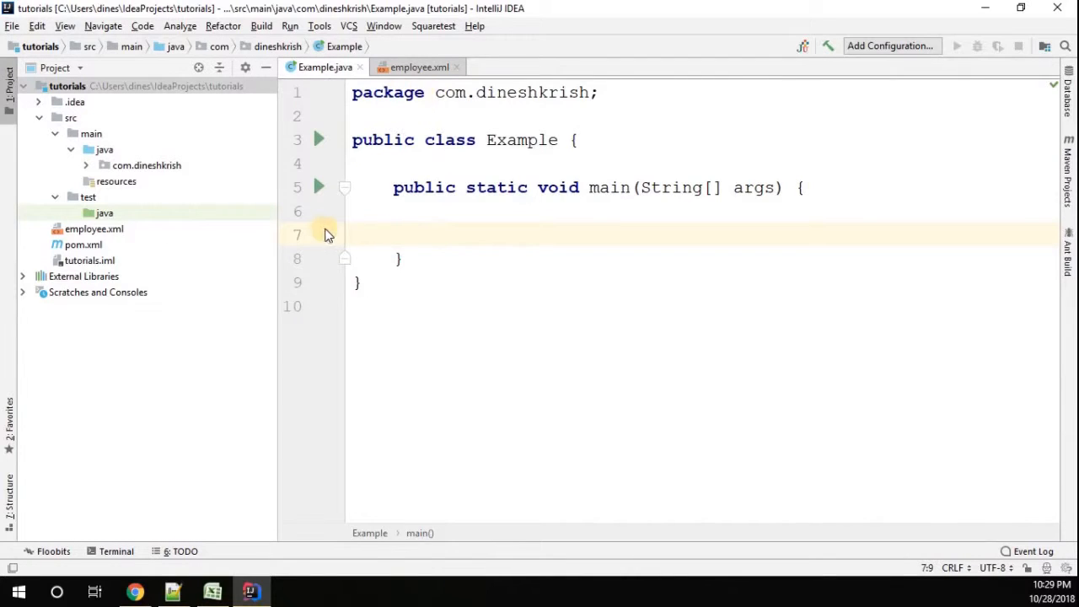
pyautogui.write('File')
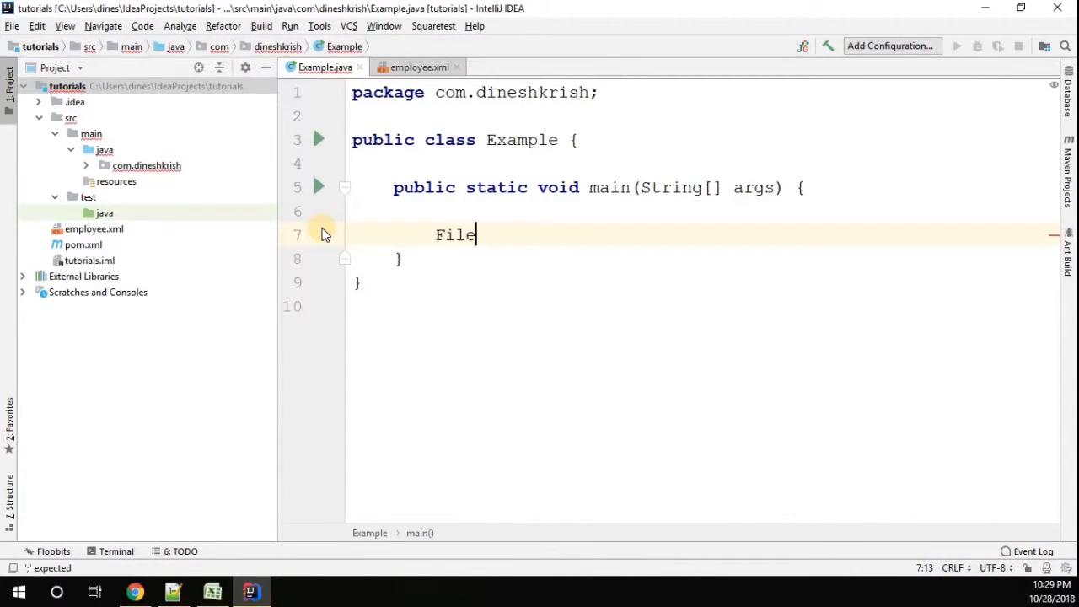
pyautogui.write('xml')
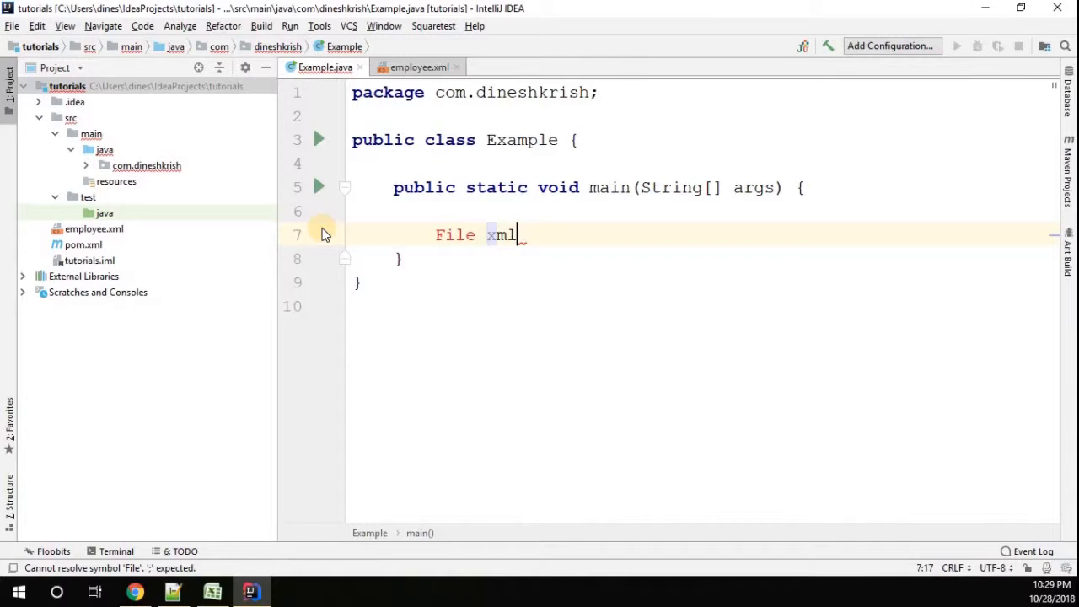
pyautogui.write('File =')
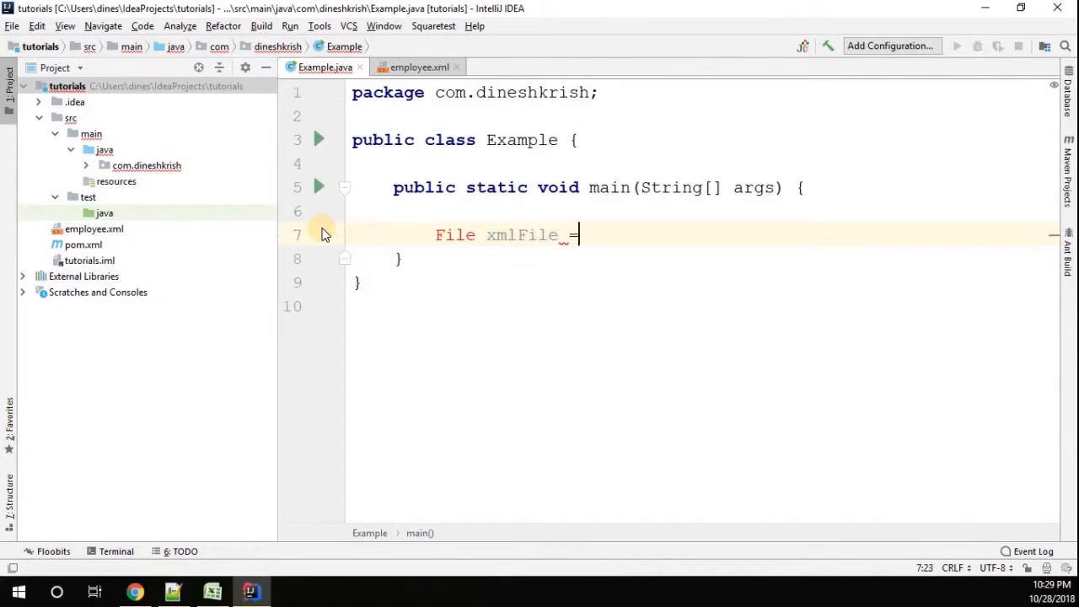
pyautogui.write('= new File();')
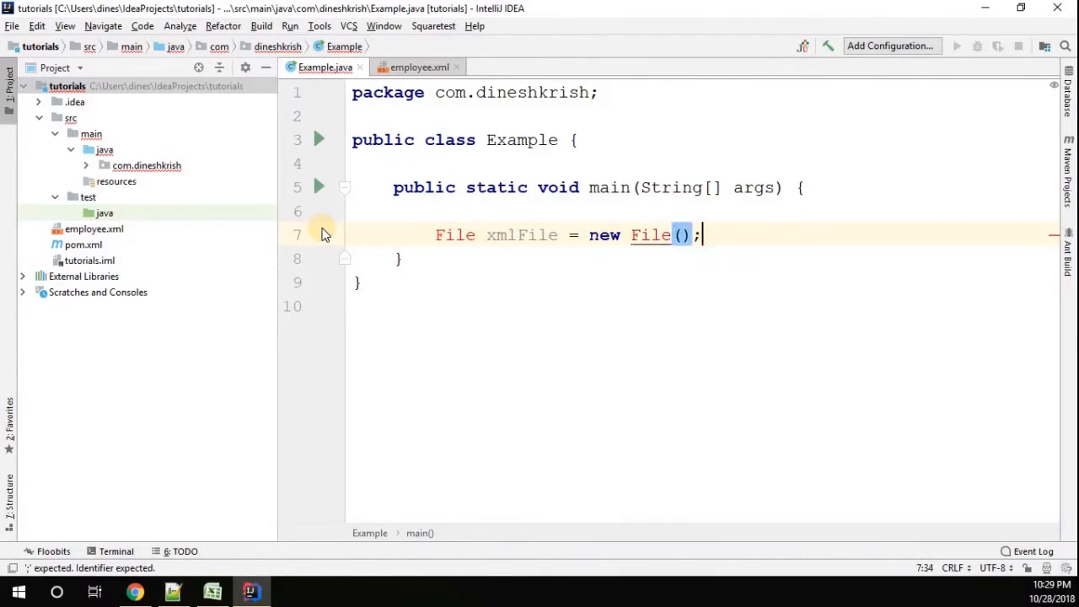
pyautogui.write('"e')
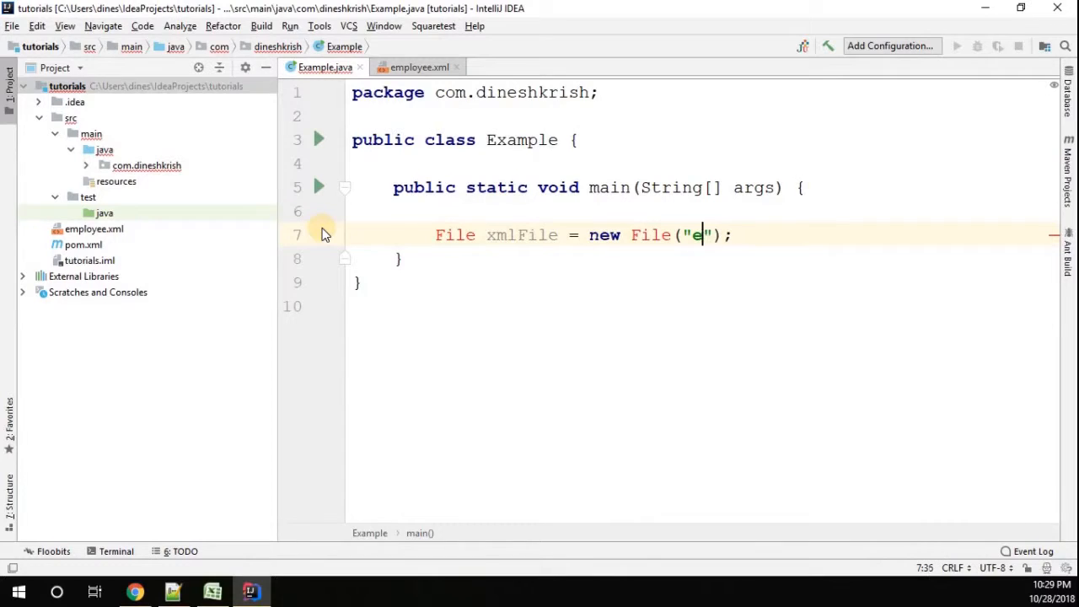
pyautogui.write('mployee')
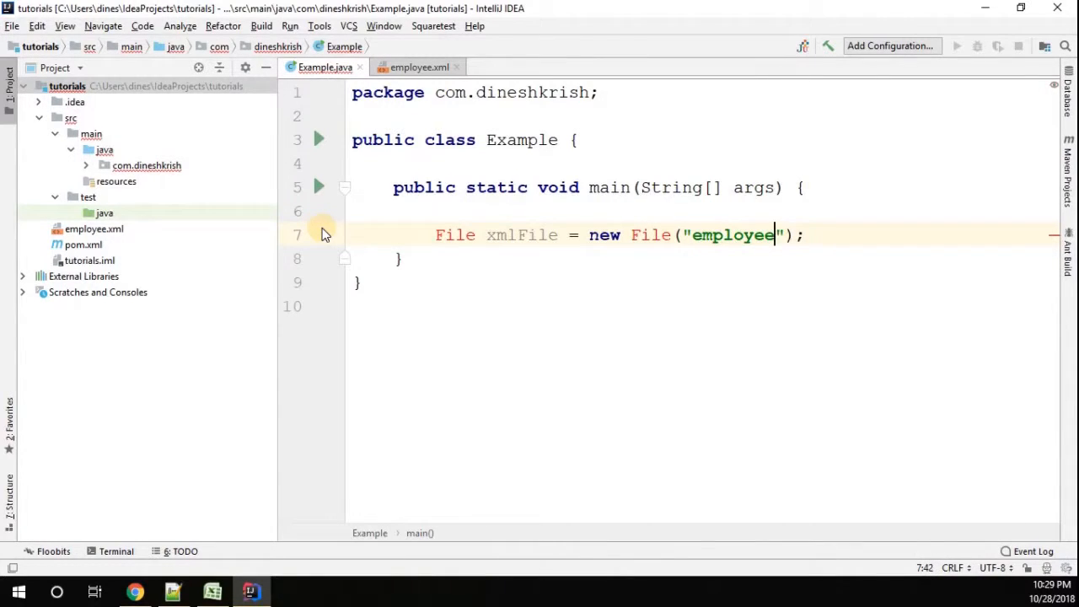
pyautogui.write('.xml')
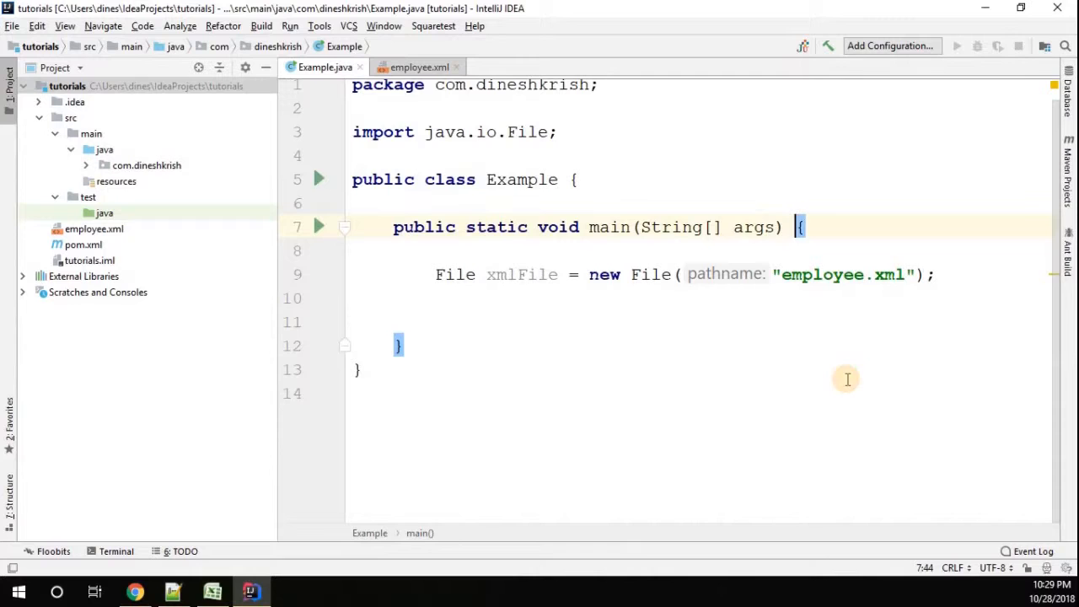
# Add 'throws Exception' to main's signature and move to the line below the File declaration
pyautogui.write('throw')
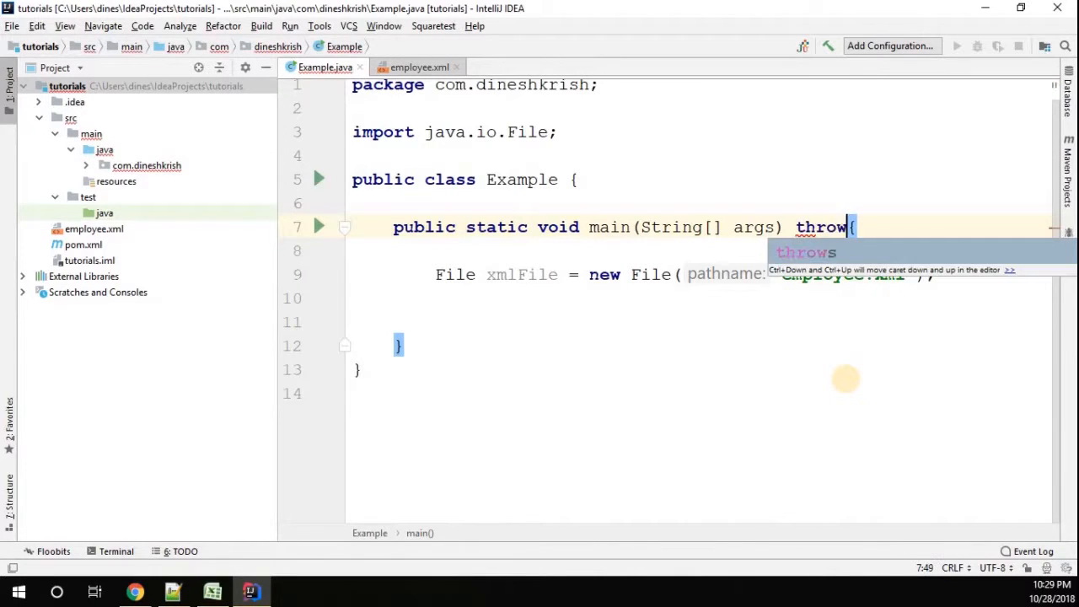
pyautogui.write('Exception')
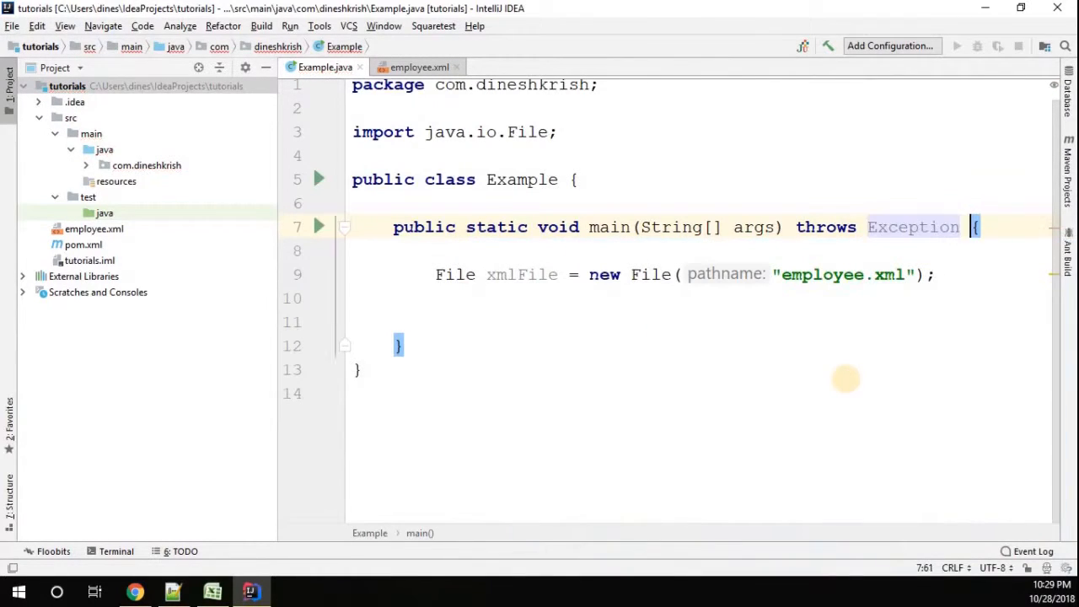
pyautogui.click(567, 322)
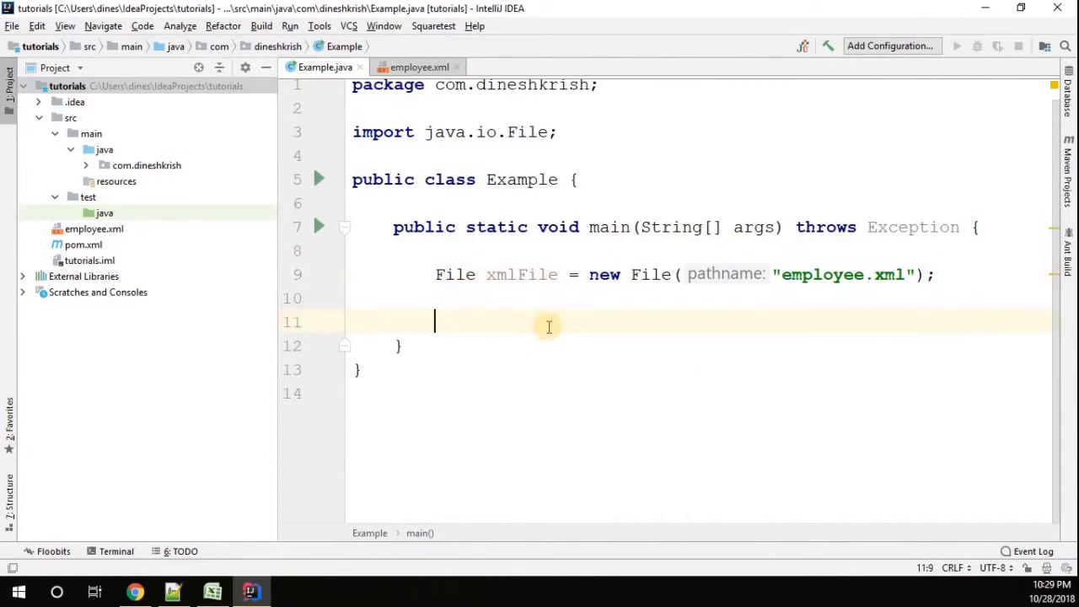
# Add byte[] b = Files.readAllBytes(xmlFile.toPath()); with java.nio Files imported
pyautogui.write('F')
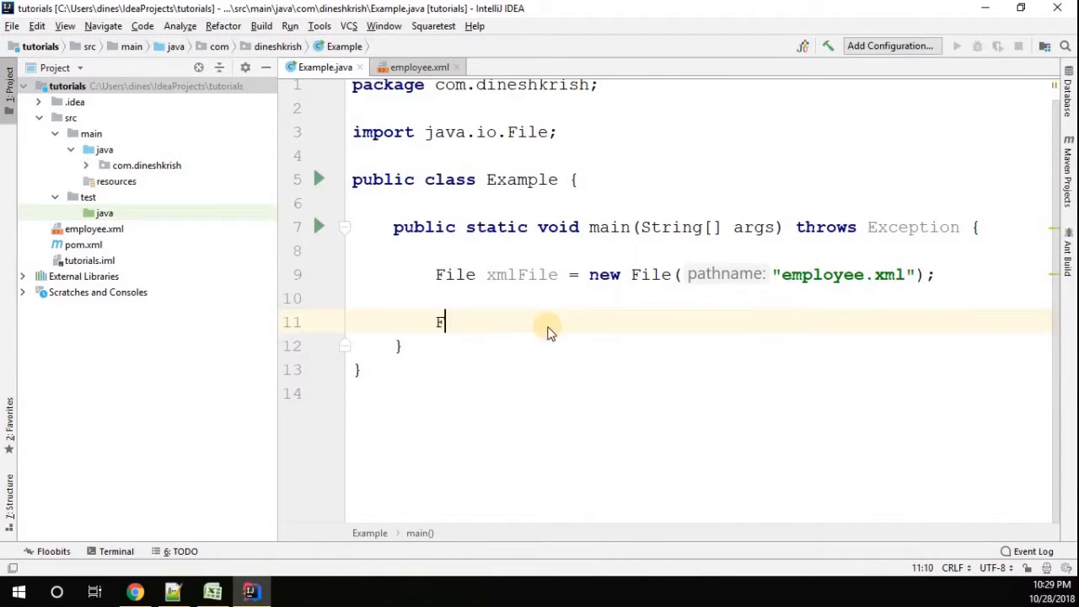
pyautogui.write('iles.readAllBytes(')
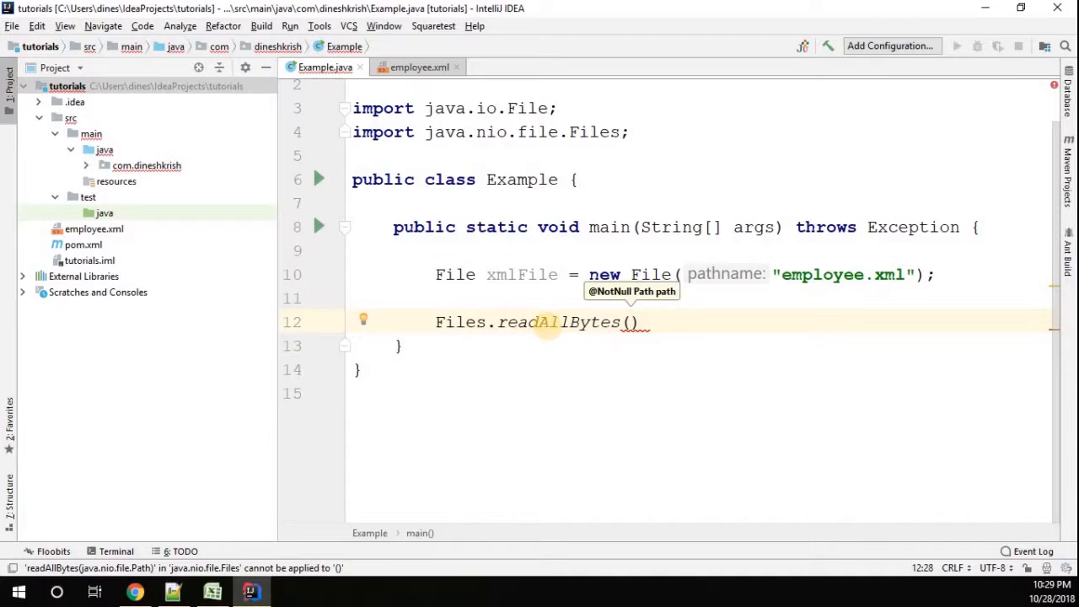
pyautogui.write('xmlFile.toPath(')
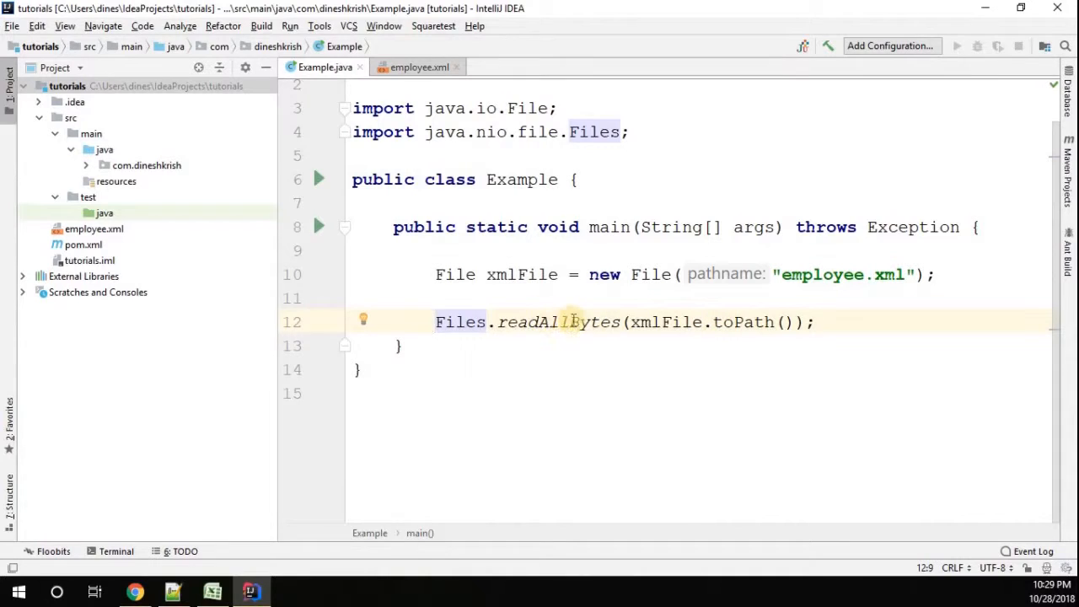
pyautogui.write('byte')
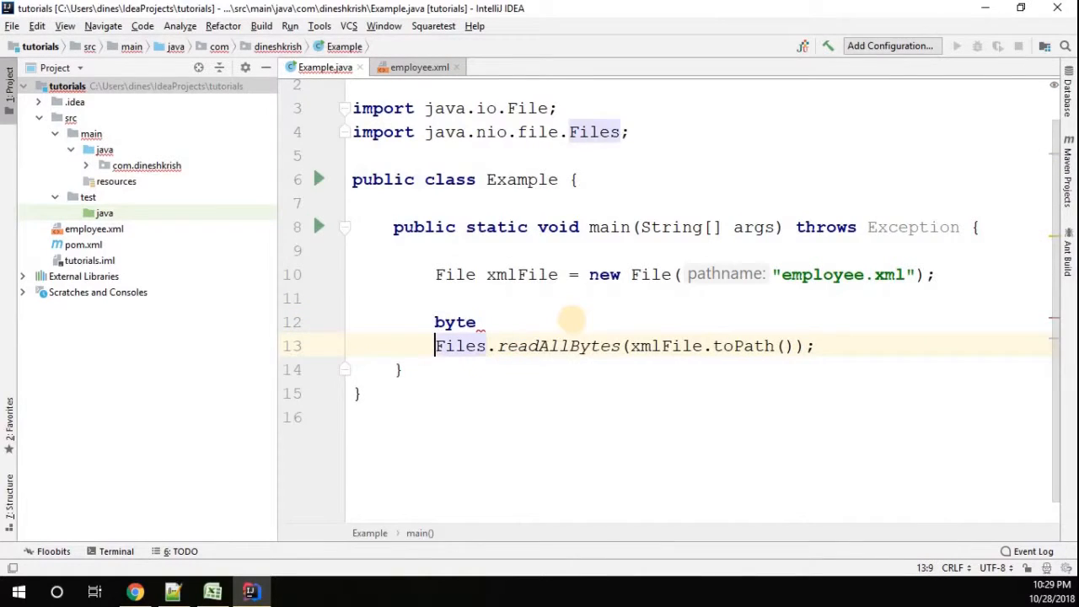
pyautogui.write('[] b = Files.readAllBytes(xmlFile.toPath());')
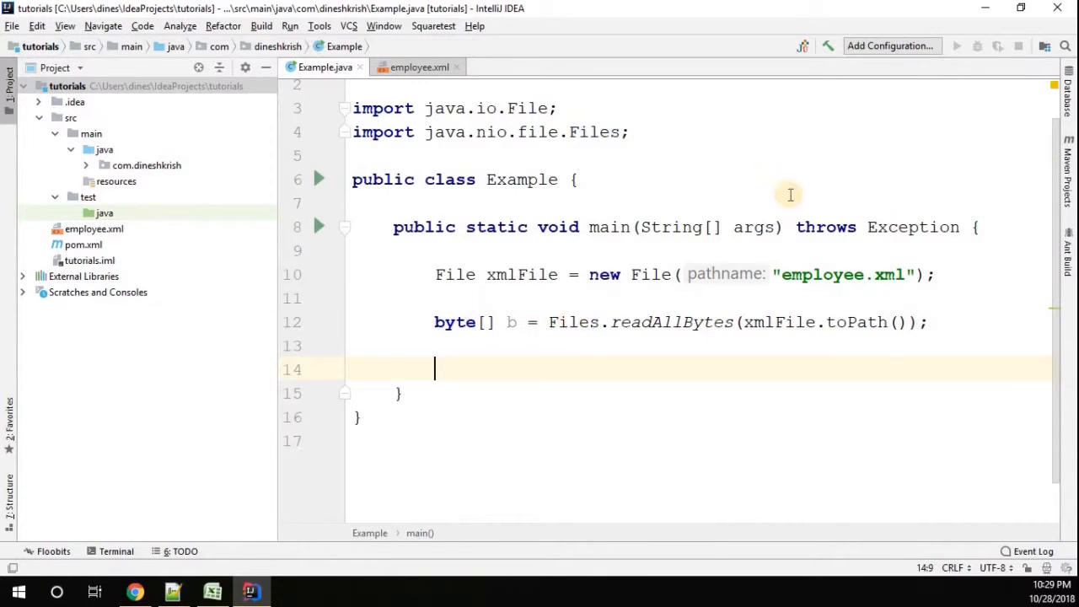
# Add String xml = new String(b); and move to the next blank line
pyautogui.write('String x')
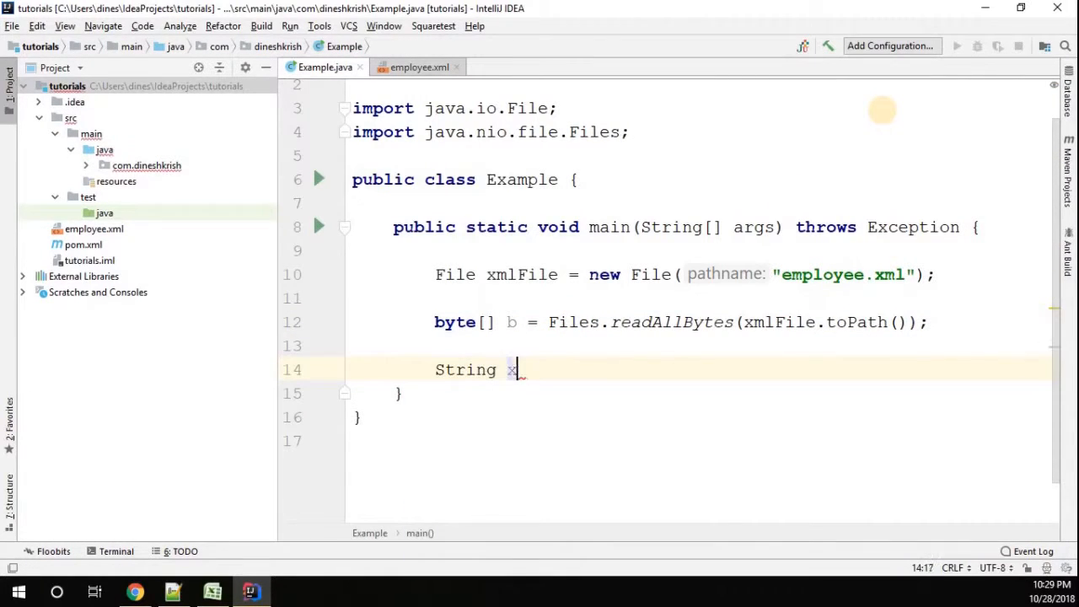
pyautogui.write('ml = new String();')
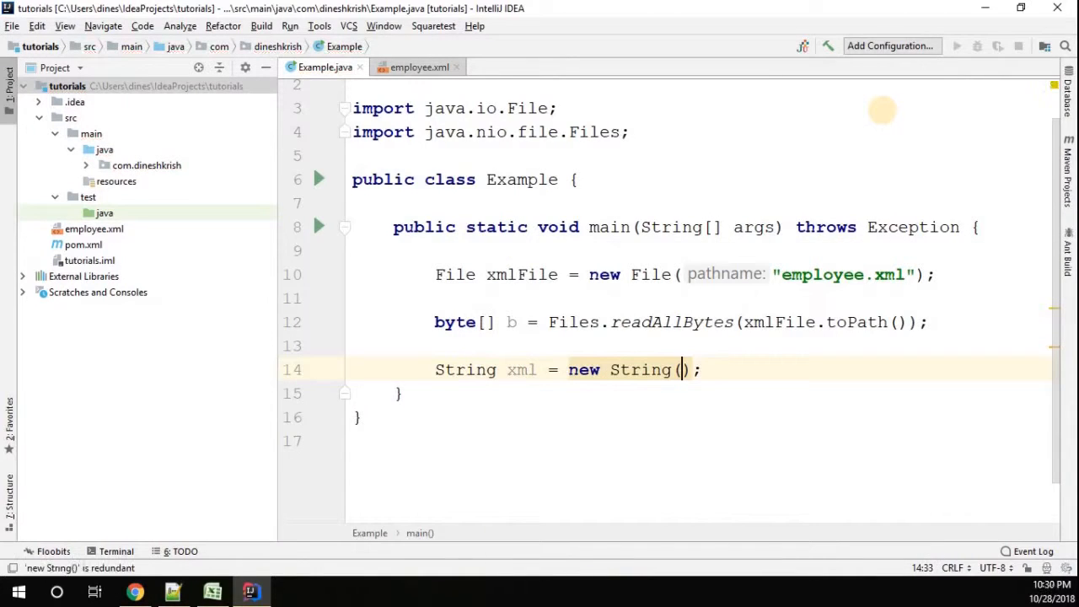
pyautogui.write('b')
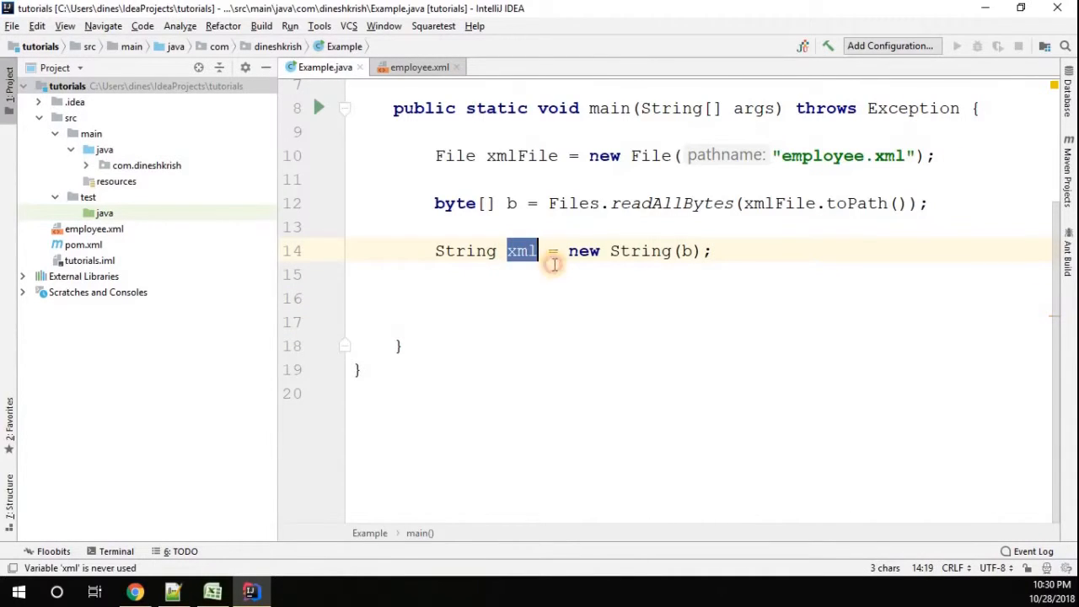
pyautogui.click(475, 299)
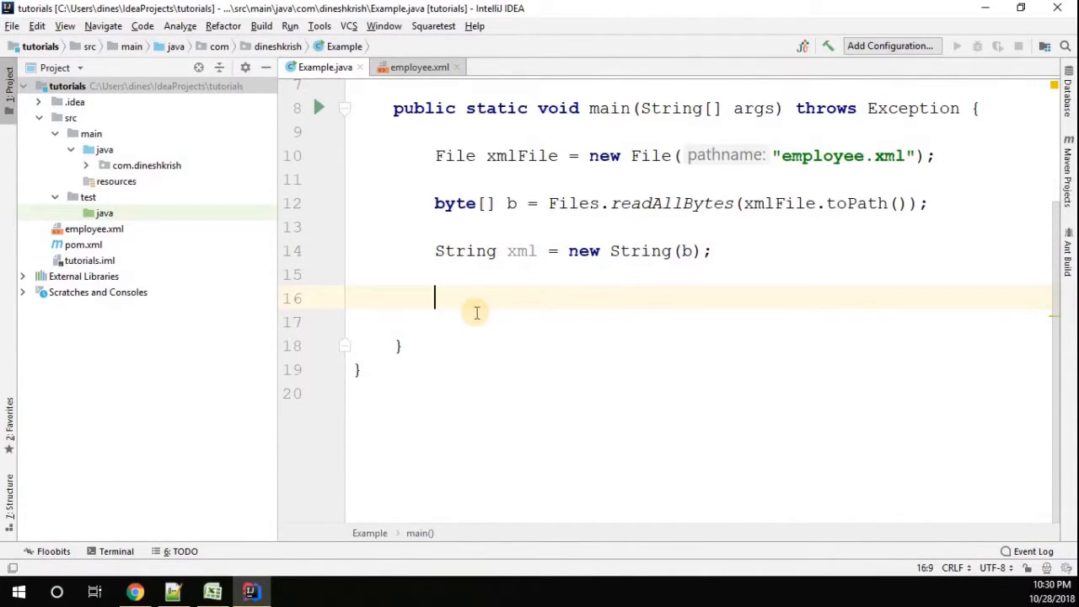
# Call XML.toJSONObject(xml); choosing the String-based overload from completion
pyautogui.write('XML')
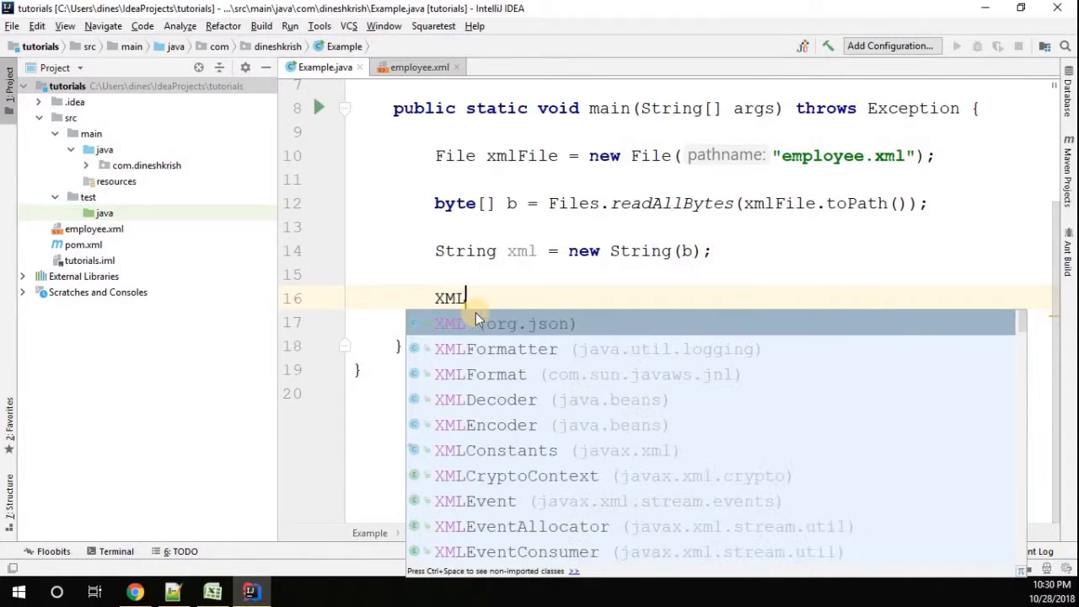
pyautogui.moveTo(506, 329)
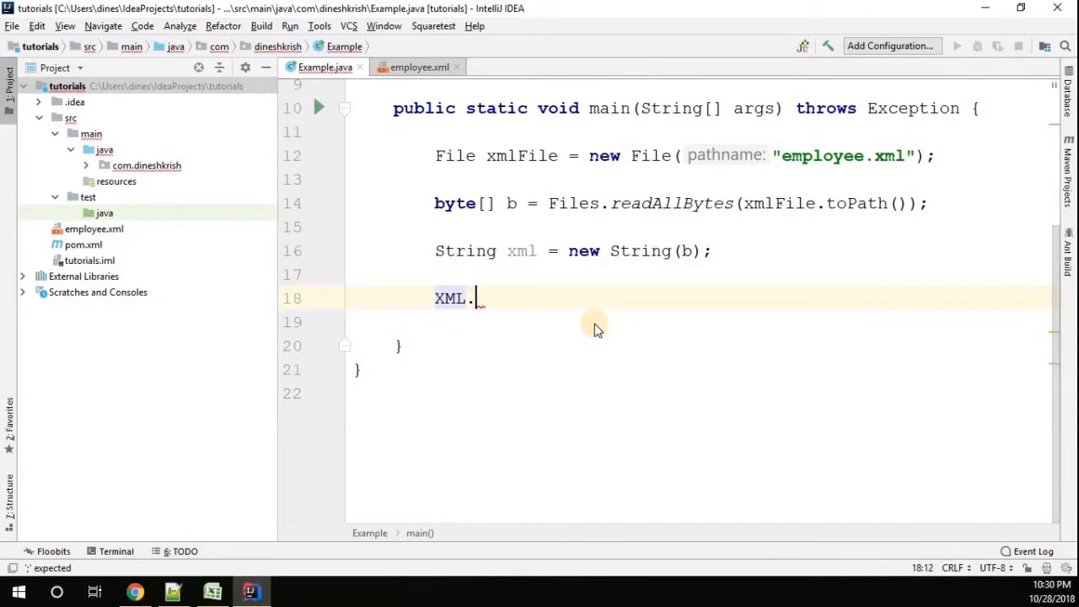
pyautogui.write('to')
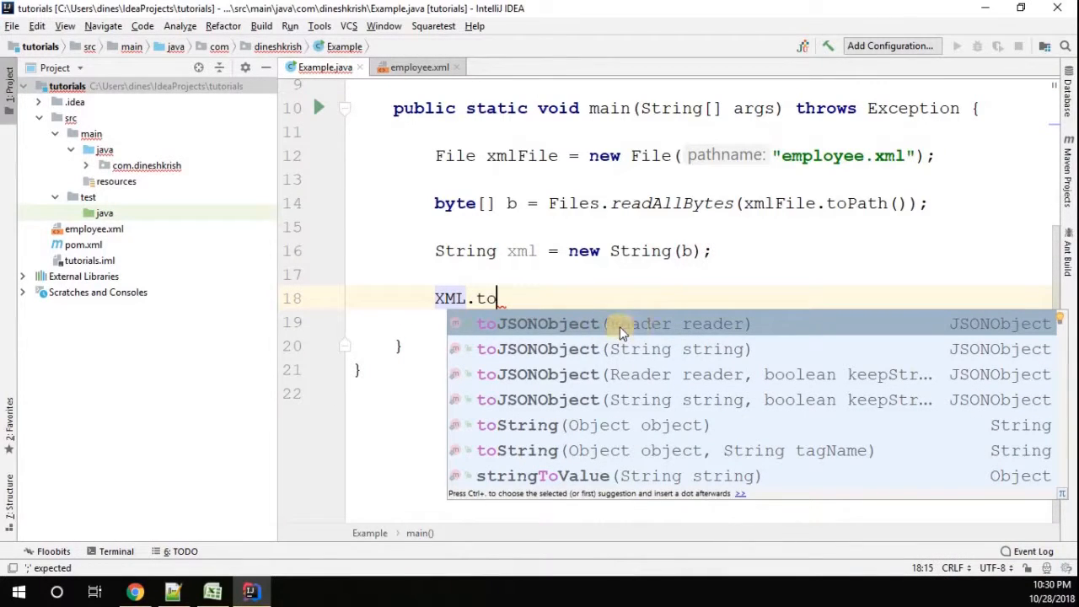
pyautogui.click(621, 329)
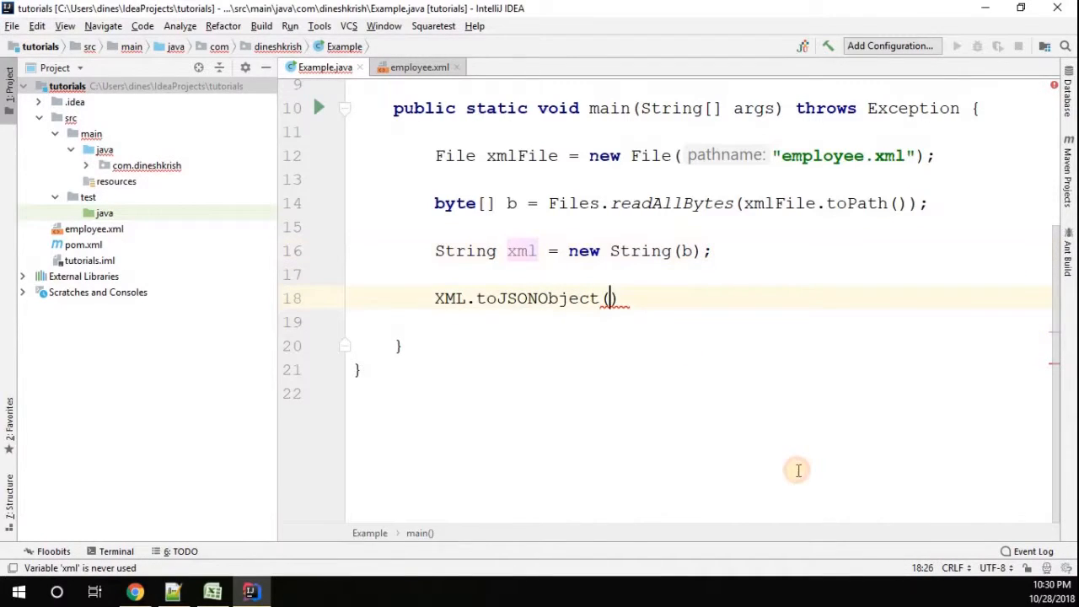
pyautogui.write('xml);')
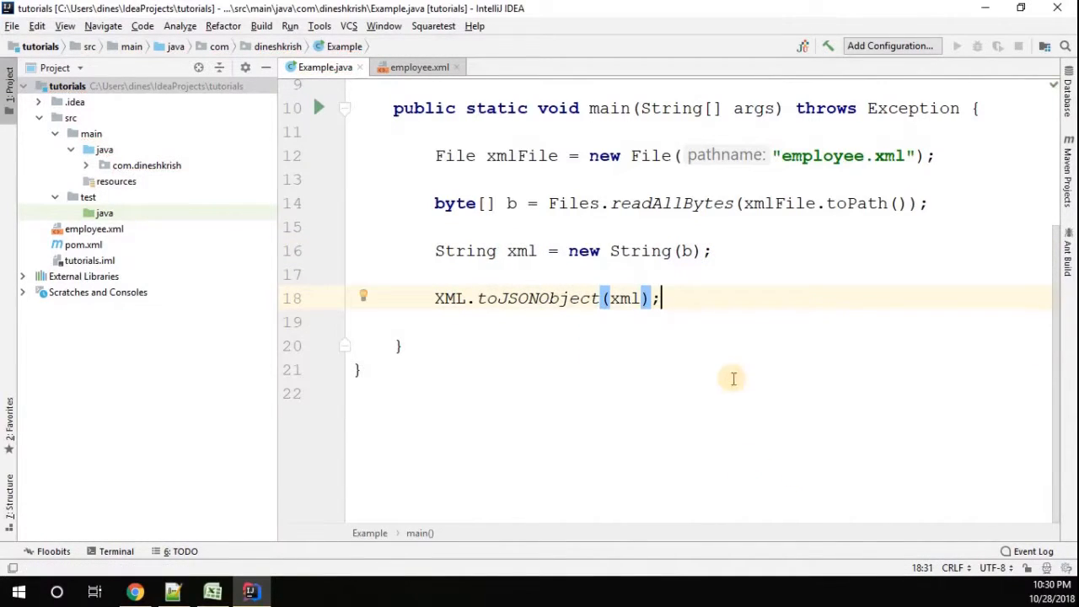
# Assign the result to JSONObject obj and start a new line after the statement
pyautogui.click(435, 296)
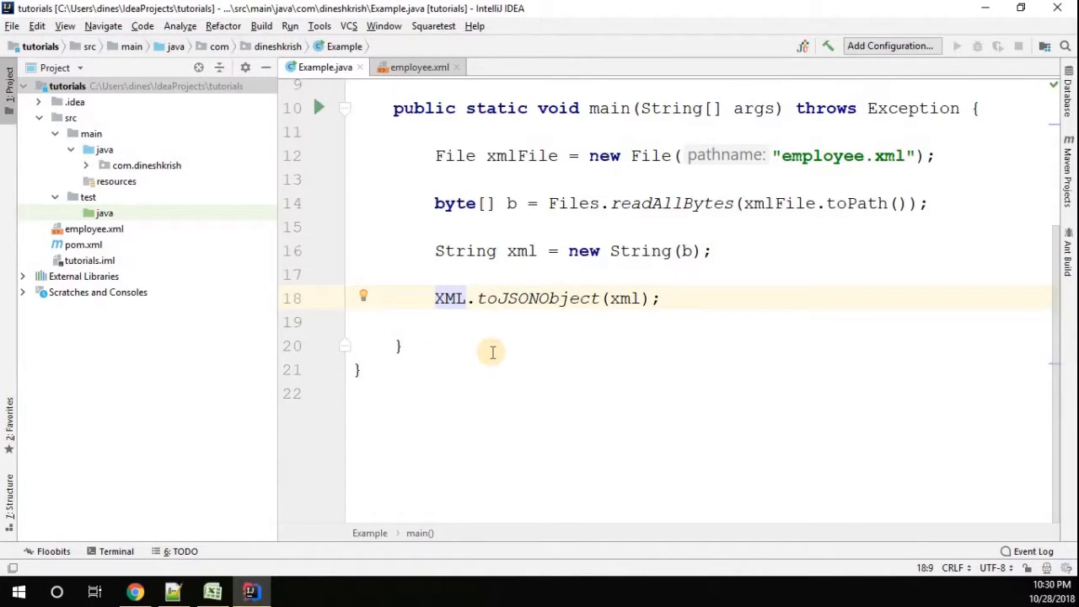
pyautogui.write('JSONObject')
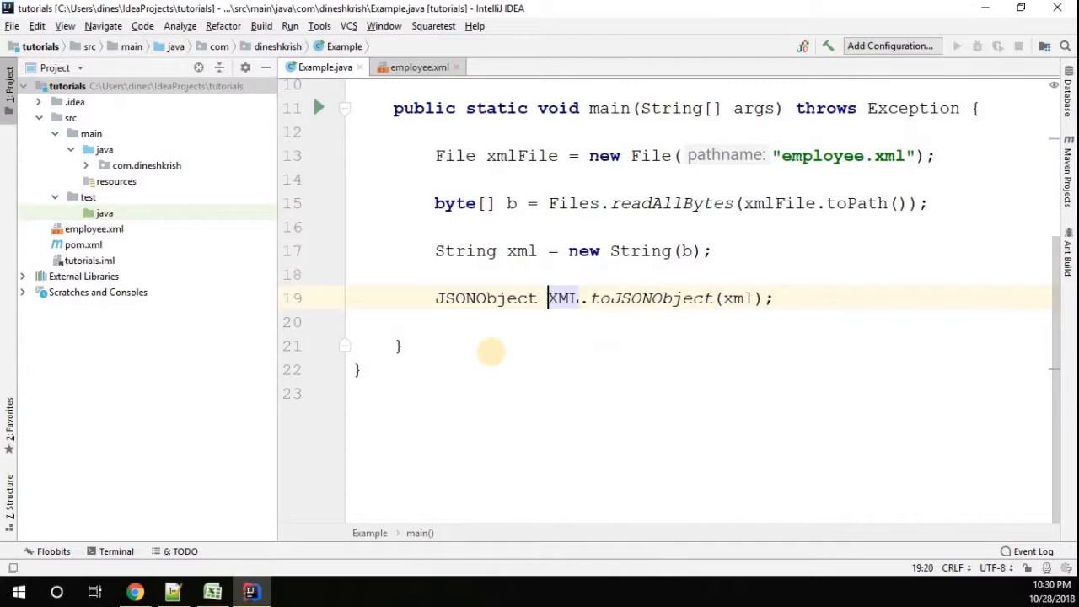
pyautogui.write('obj =')
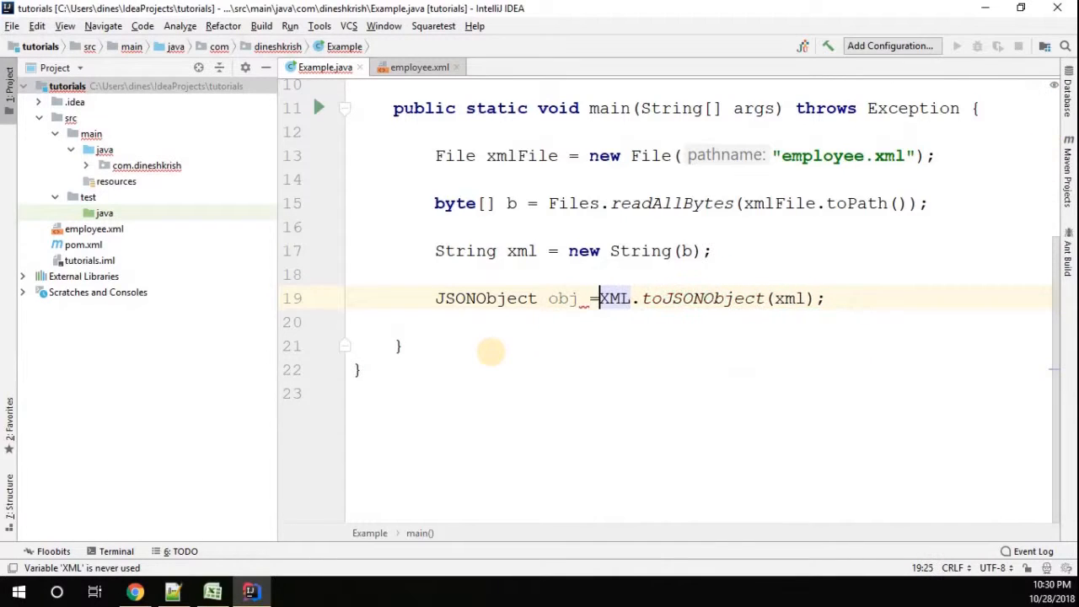
pyautogui.press('enter')
pyautogui.write('System.out.println();')
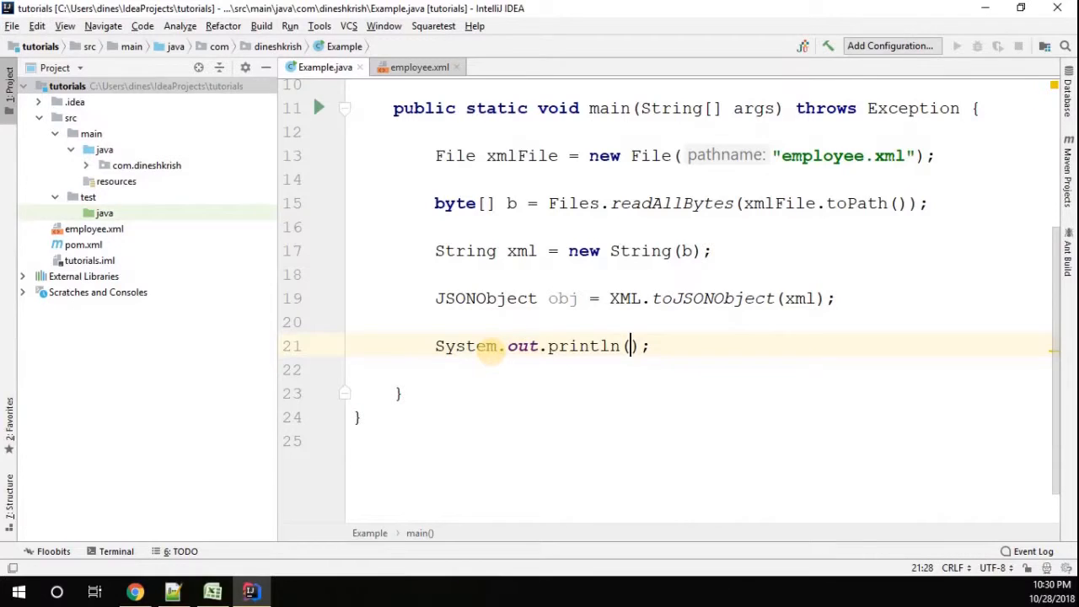
# Print obj with System.out.println and run Example to see the employee JSON output
pyautogui.write('obj')
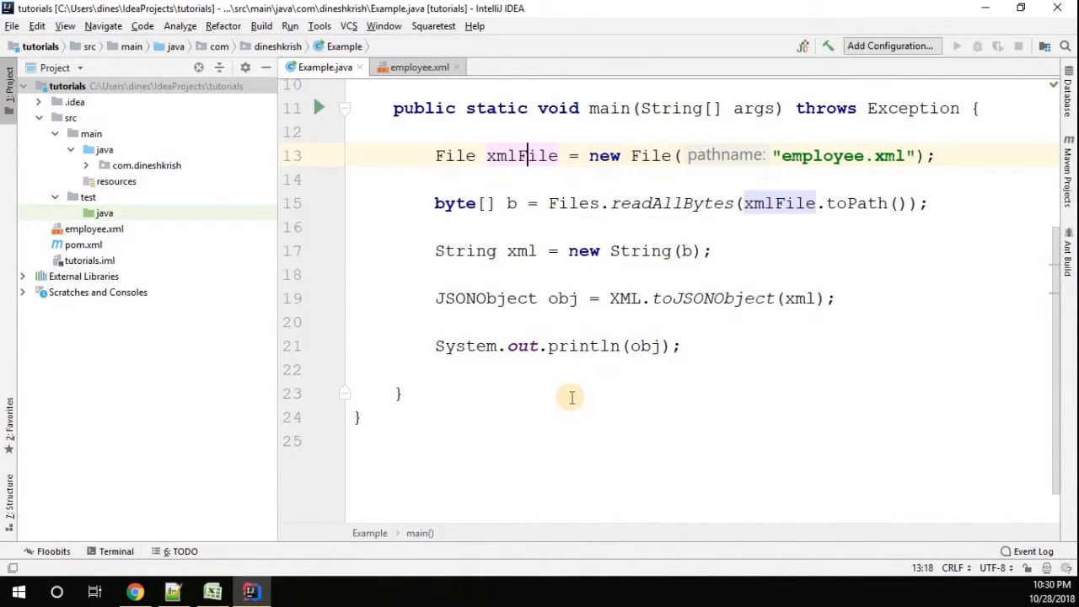
pyautogui.click(958, 45)
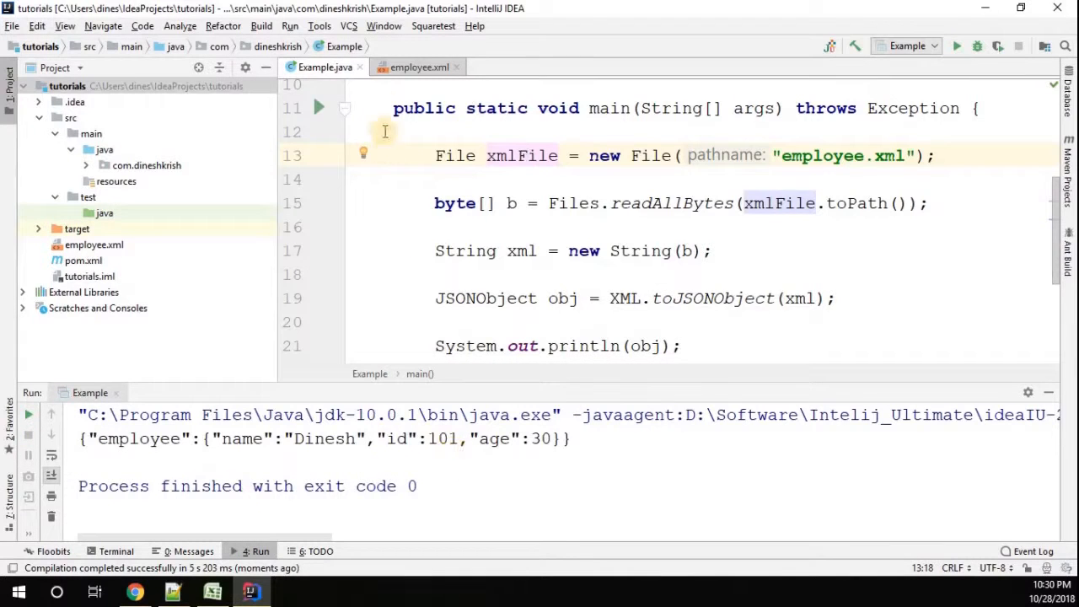